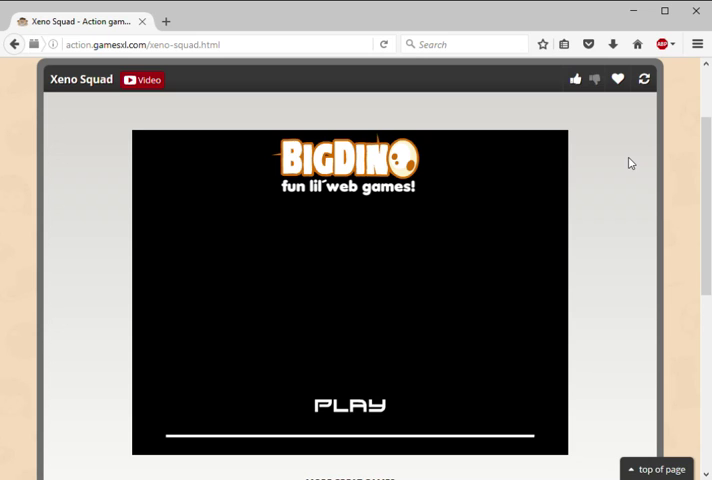
mouse_move(648, 20)
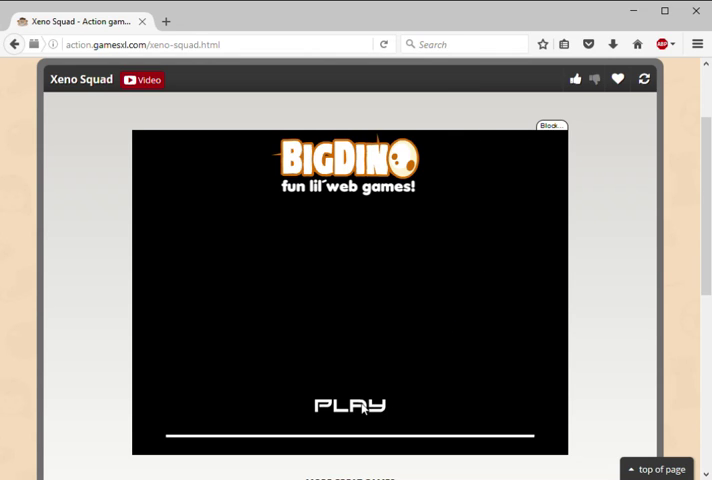
- Start Xeno Squad from the splash screen and skip the BigDino studio intro
left_click(348, 400)
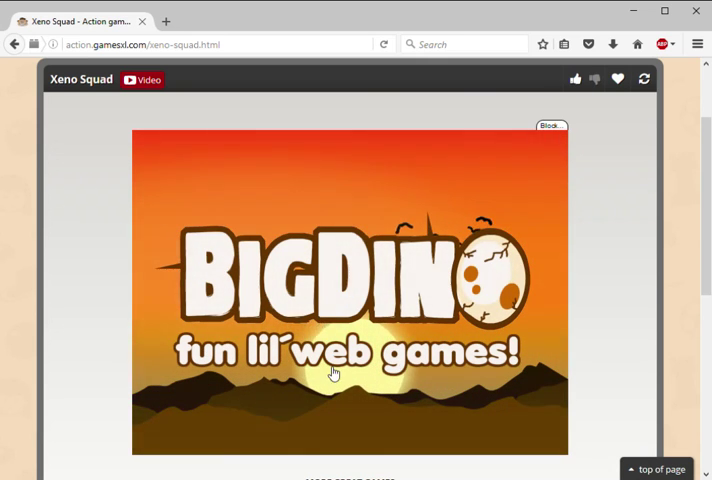
left_click(332, 372)
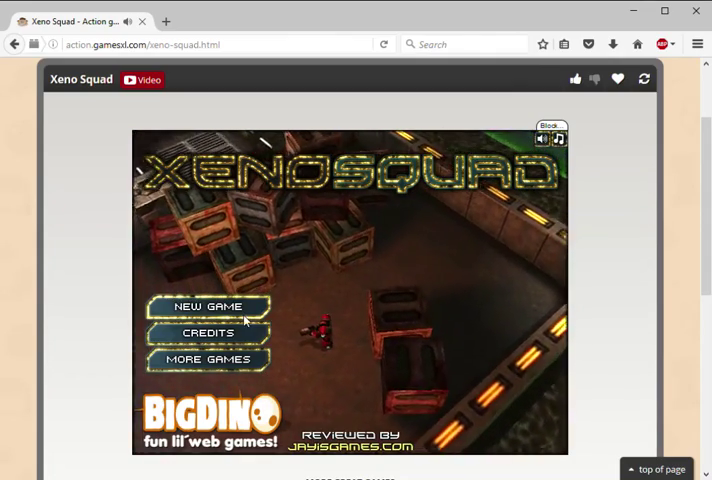
- Begin a new game and dismiss the camera controls help
left_click(208, 306)
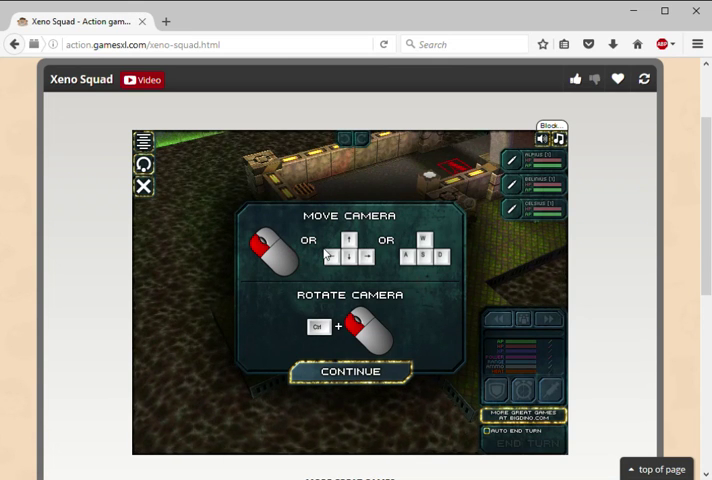
left_click(346, 372)
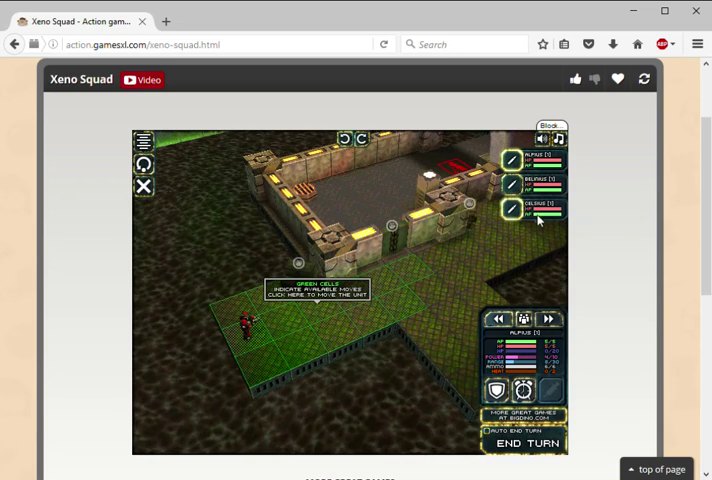
mouse_move(380, 250)
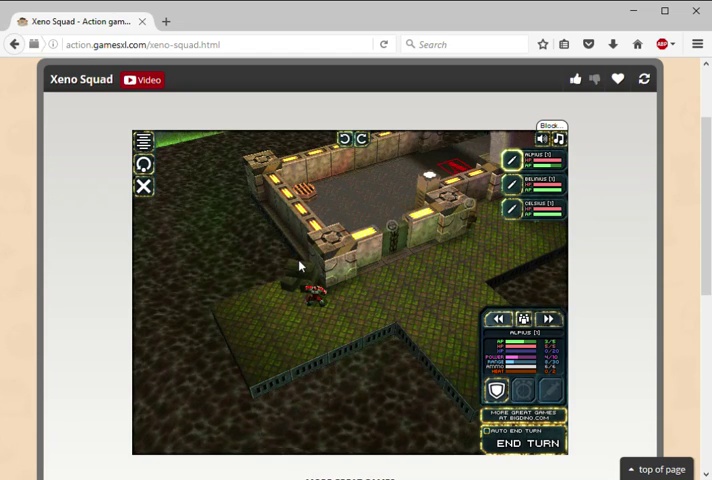
- Order squad members forward into the walled room and advance the tutorial
left_click(316, 290)
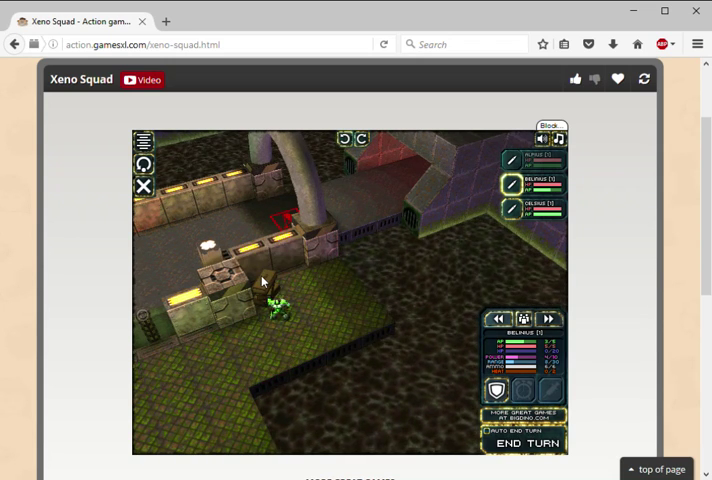
left_click(276, 316)
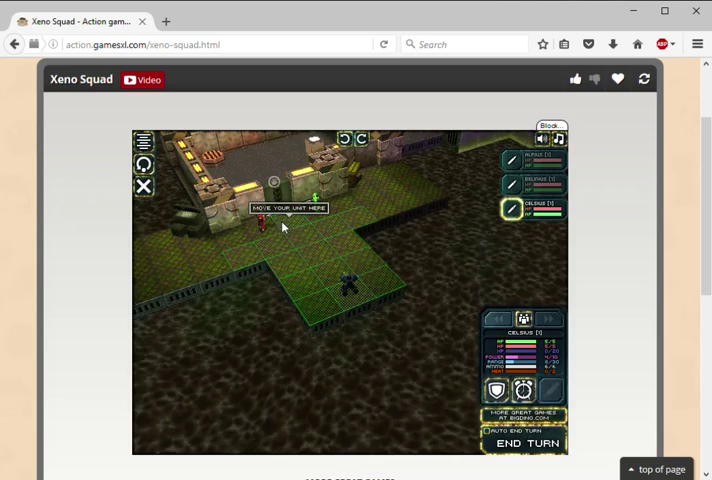
left_click(284, 226)
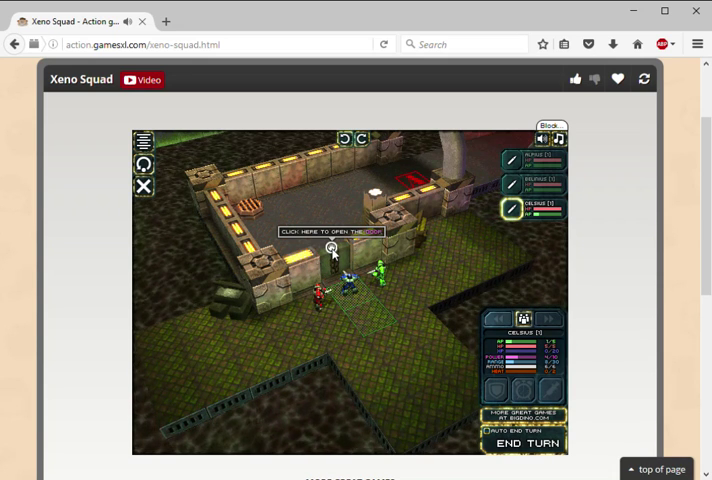
left_click(332, 250)
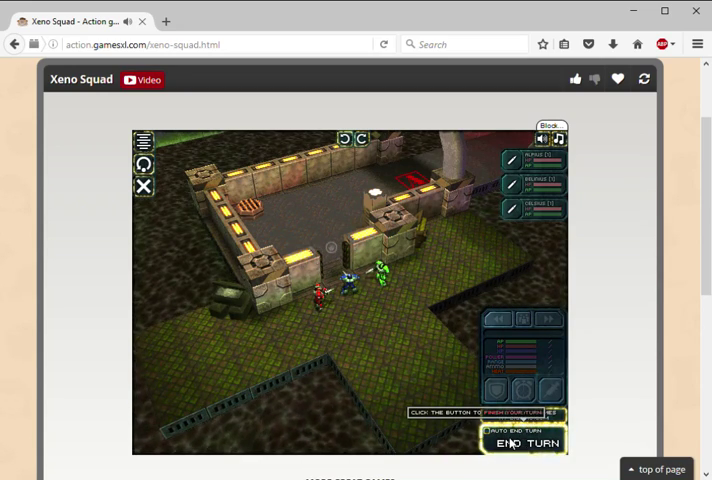
- End the squad's turn and direct the squad against the attacking aliens until the mission completes
left_click(524, 442)
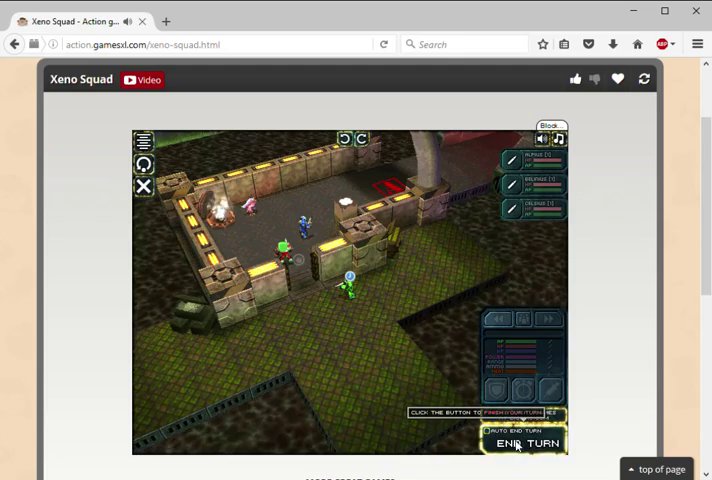
left_click(526, 442)
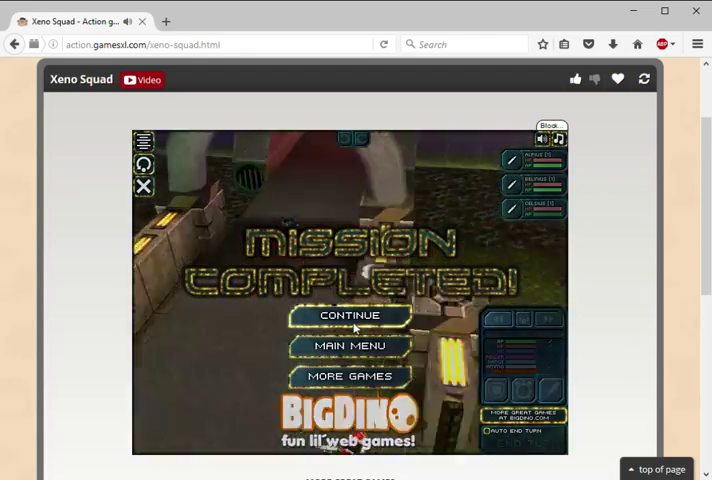
- Continue to the second mission, review the squad equipment screen, and return to the briefing
left_click(348, 316)
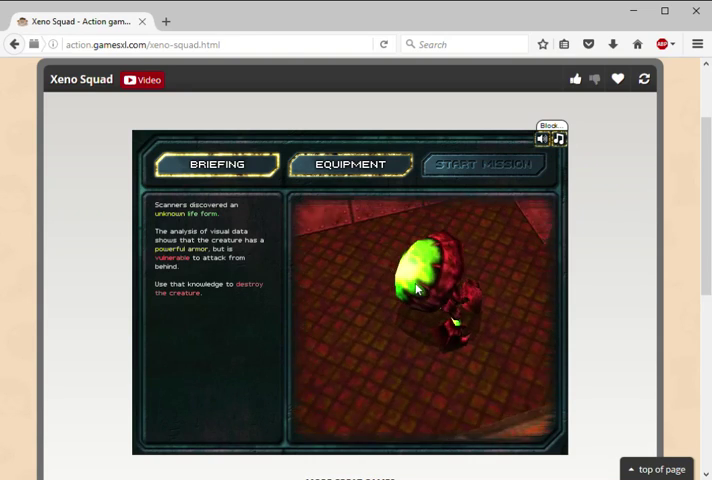
left_click(348, 164)
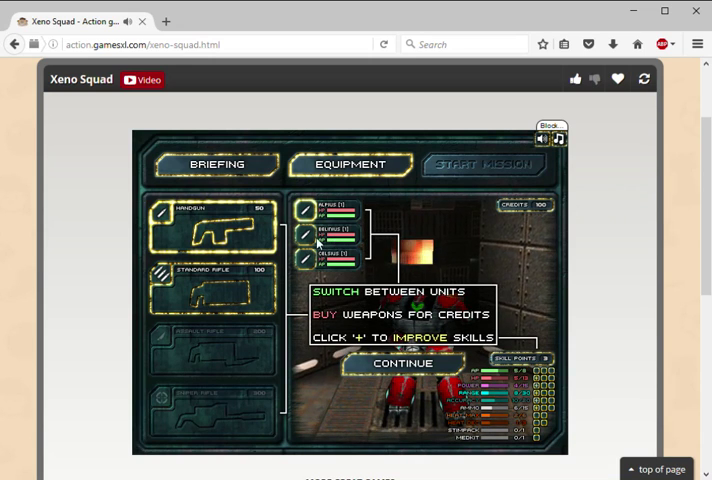
left_click(400, 362)
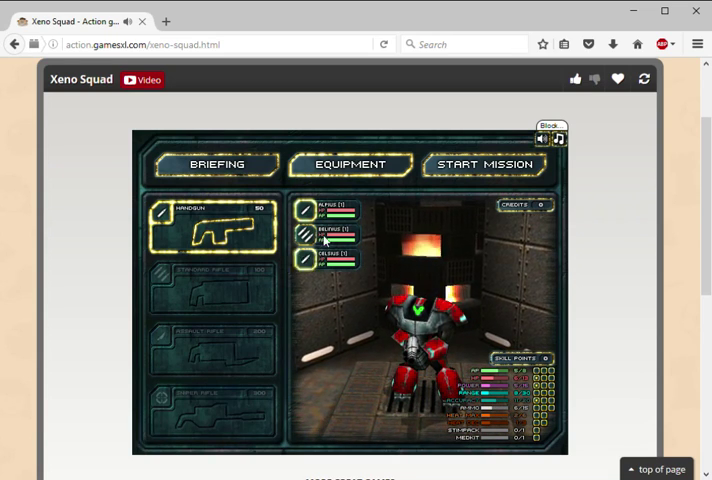
left_click(216, 164)
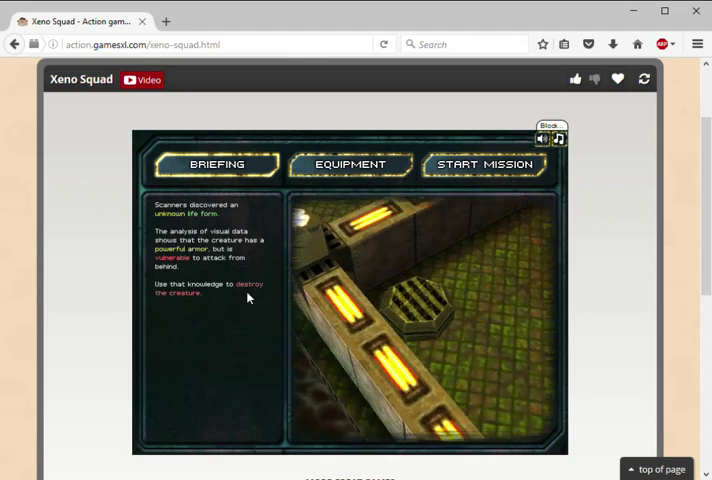
- Start the second mission, move soldiers into the warehouse room and end the first turn
left_click(488, 164)
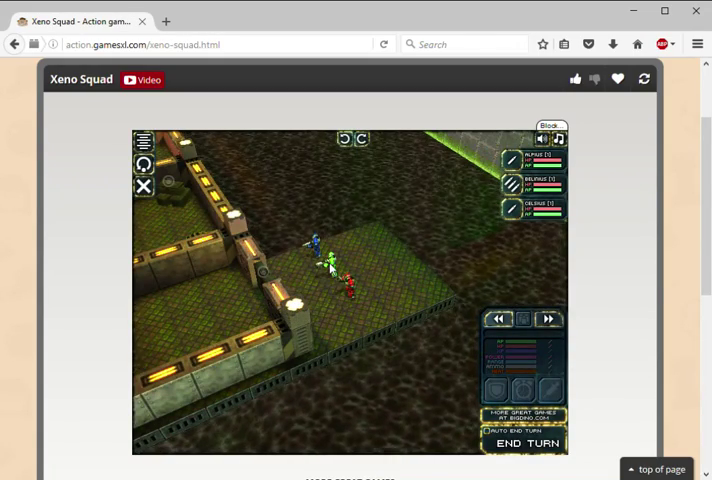
left_click(300, 282)
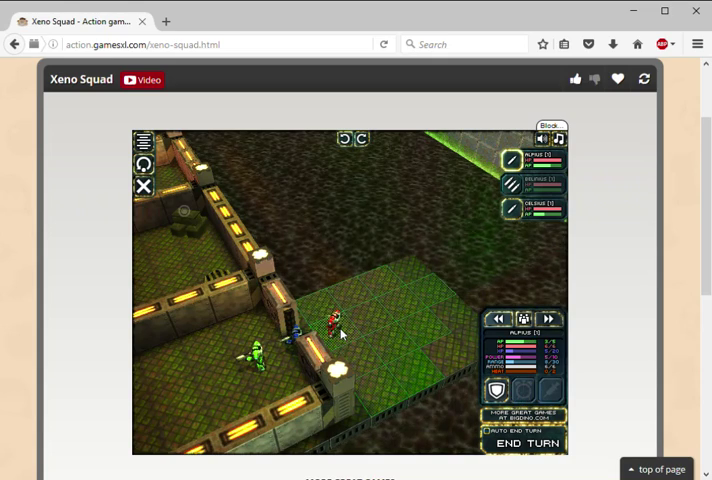
left_click(530, 444)
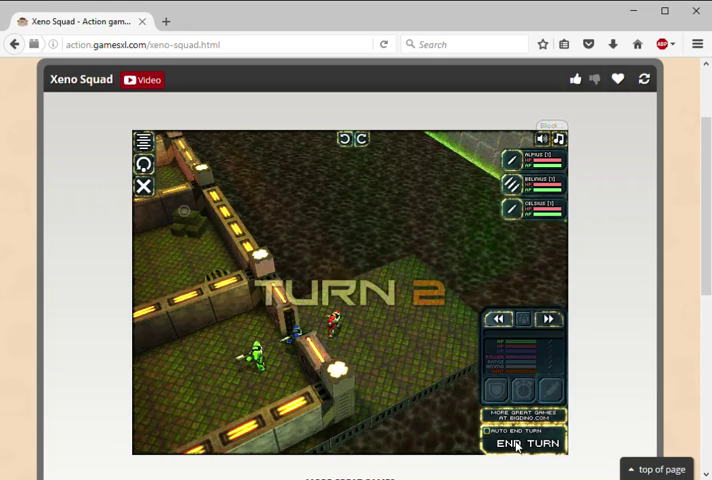
left_click(526, 444)
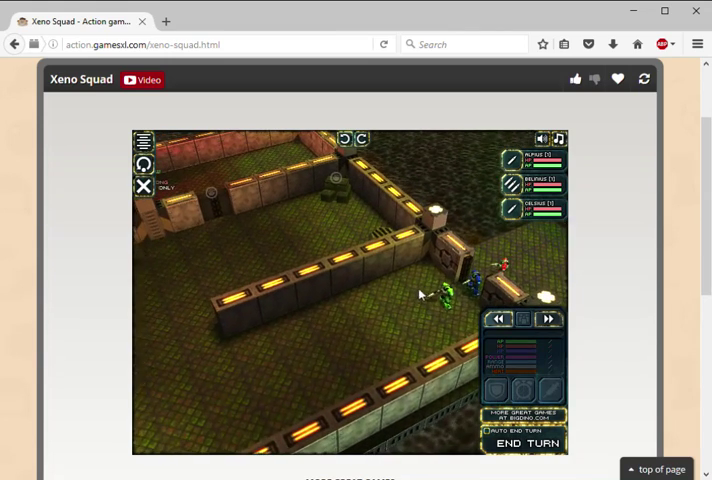
left_click(430, 300)
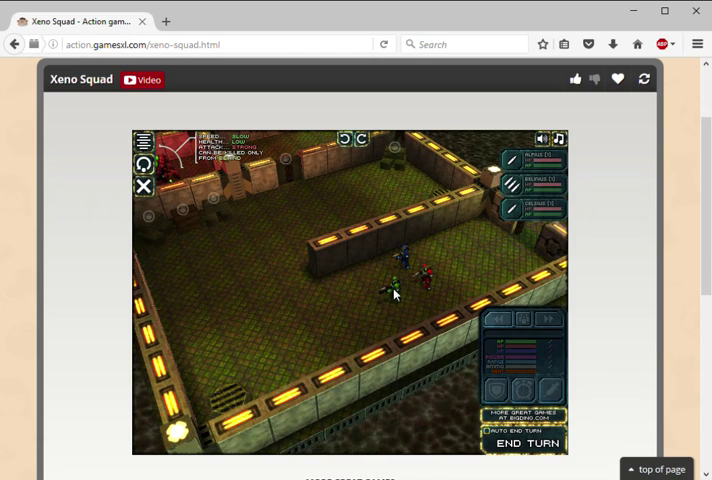
left_click(524, 444)
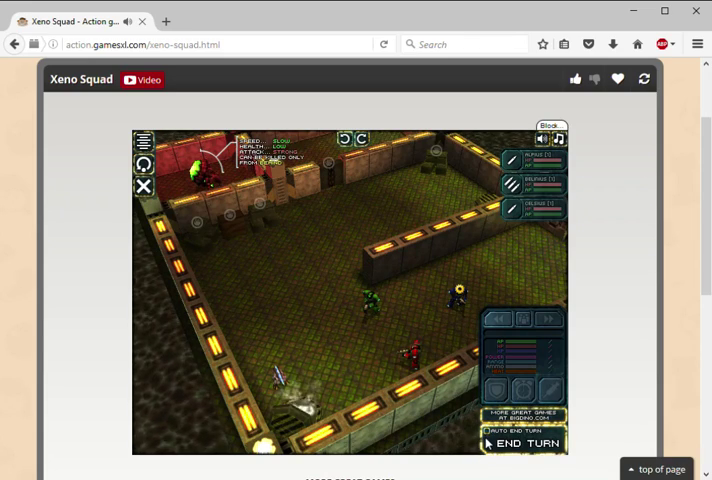
- Select a soldier and send it toward the red-floored room across the warehouse
left_click(526, 444)
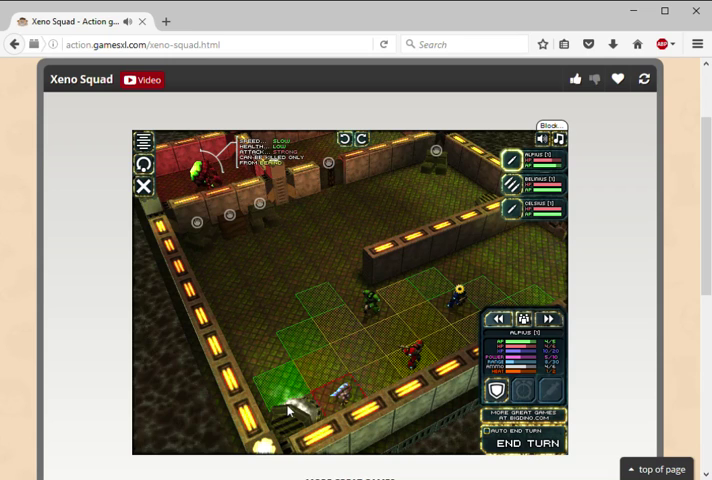
mouse_move(358, 364)
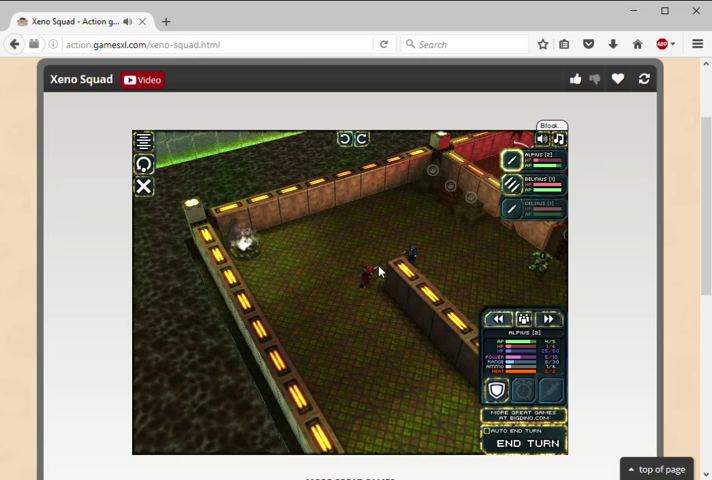
left_click(360, 270)
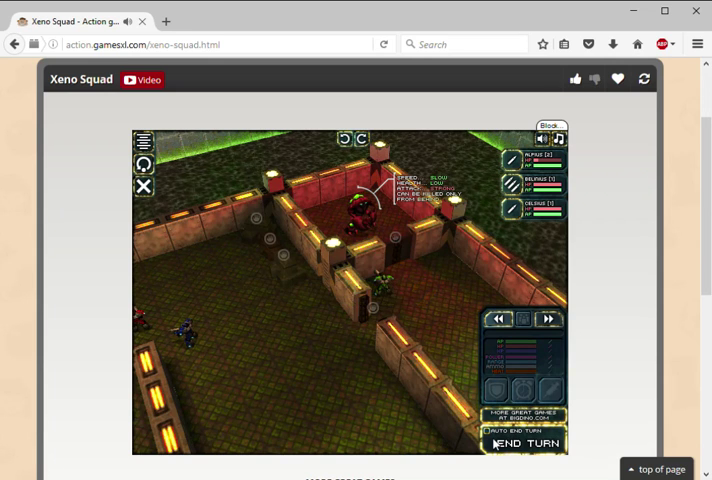
mouse_move(474, 292)
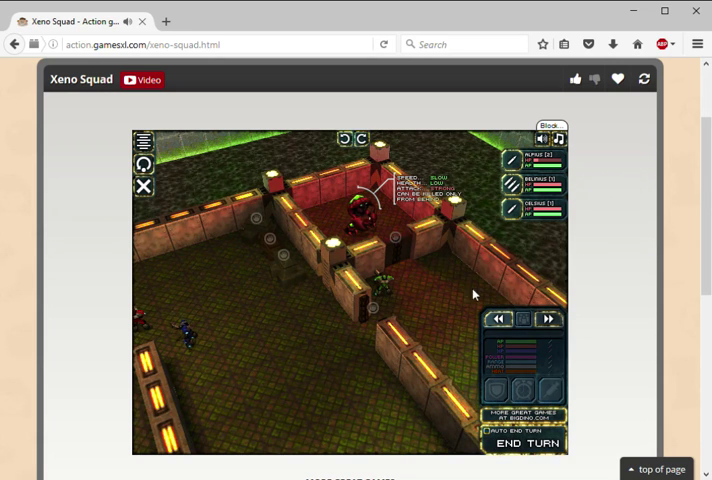
- Move a soldier closer to the alien and select a soldier near the red room
left_click(526, 442)
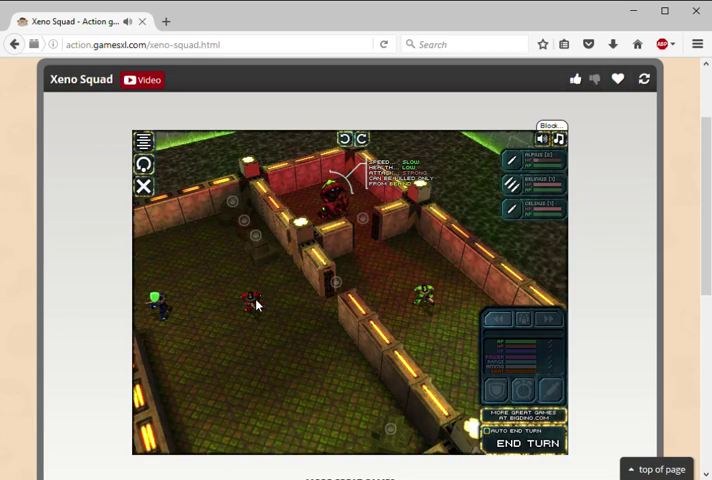
left_click(524, 444)
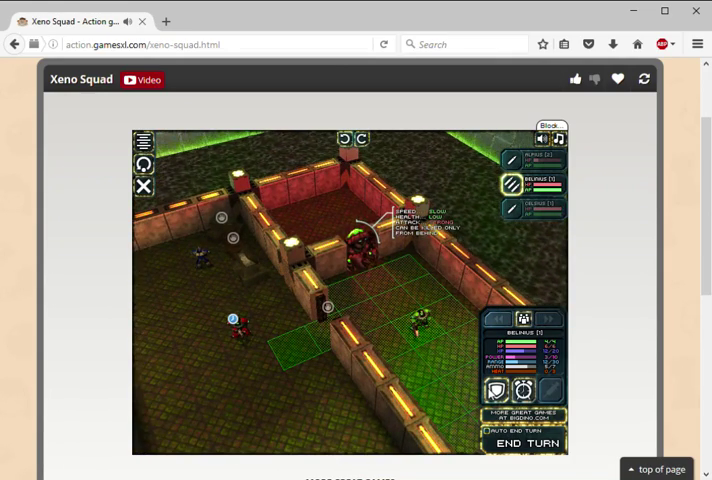
- Position a soldier at the red room's corner and attack the nearby alien
left_click(528, 444)
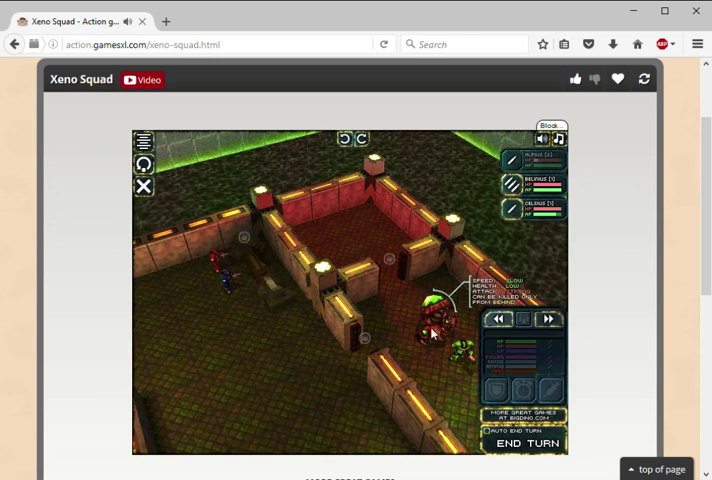
left_click(434, 320)
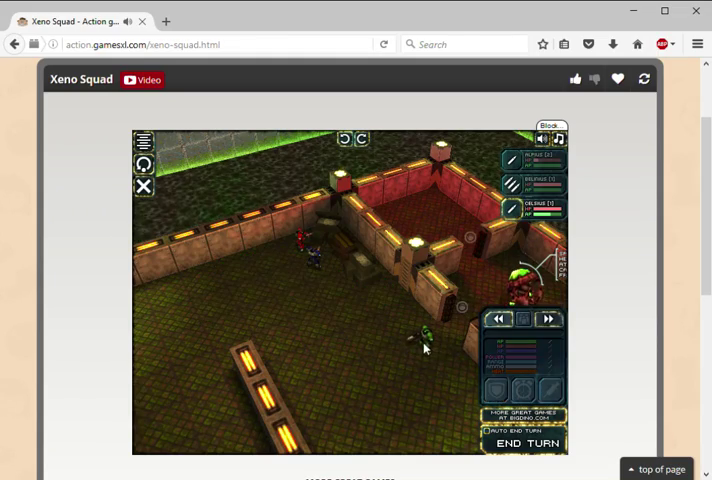
- Move a soldier across the corridor, take out the last alien, and continue past mission completed
left_click(536, 444)
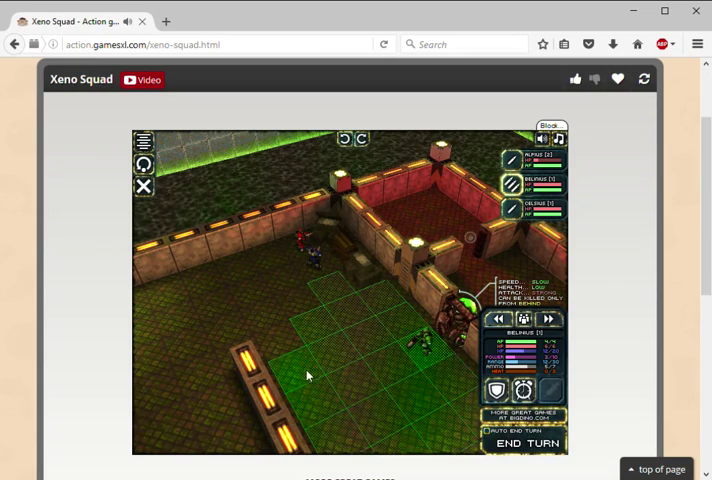
left_click(308, 376)
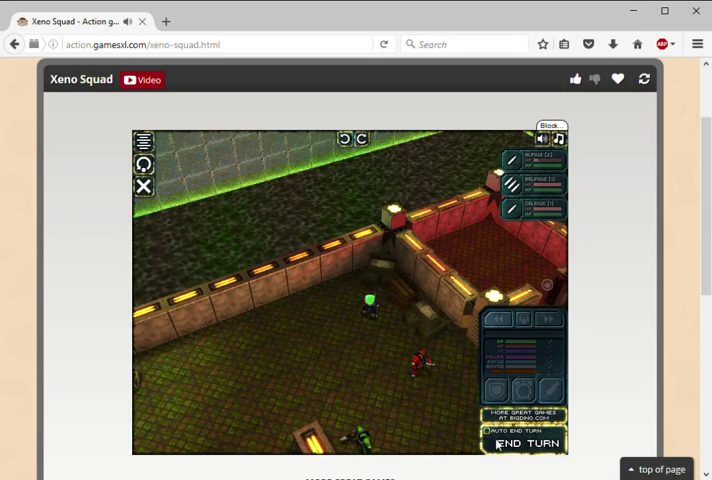
left_click(526, 440)
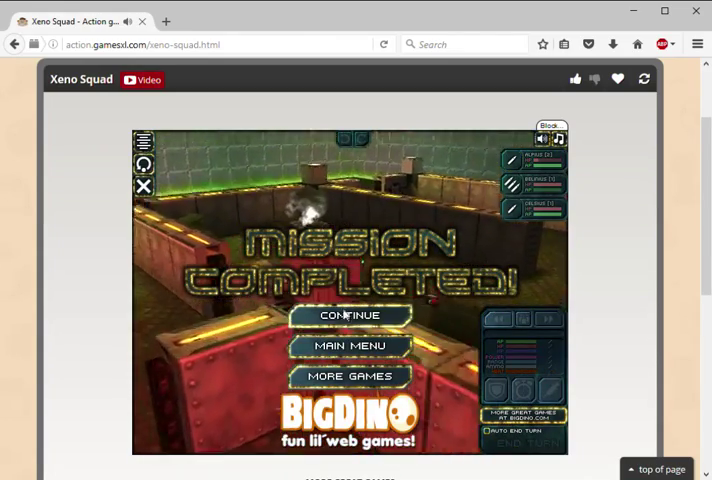
left_click(348, 316)
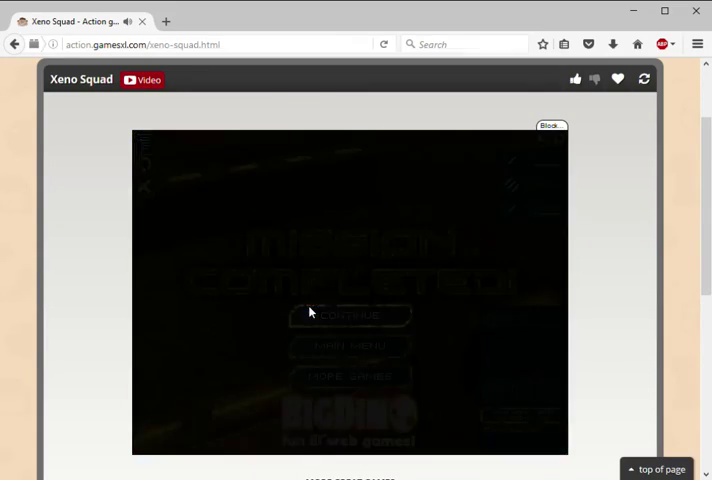
- Proceed to the third mission screen and view the squad's weapons and gear
left_click(348, 314)
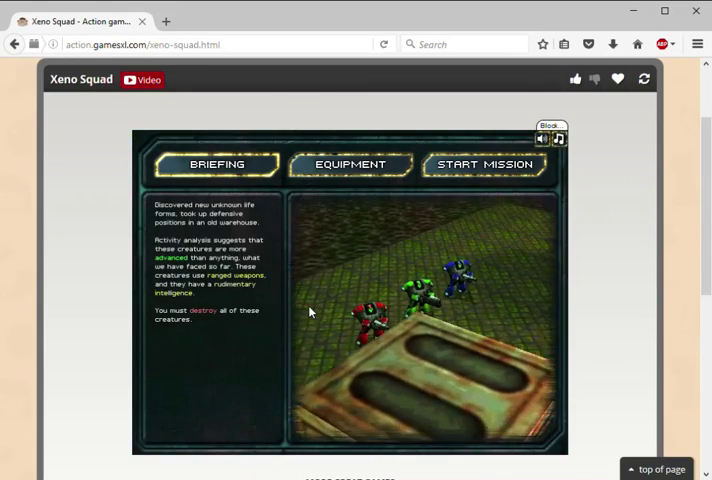
left_click(348, 164)
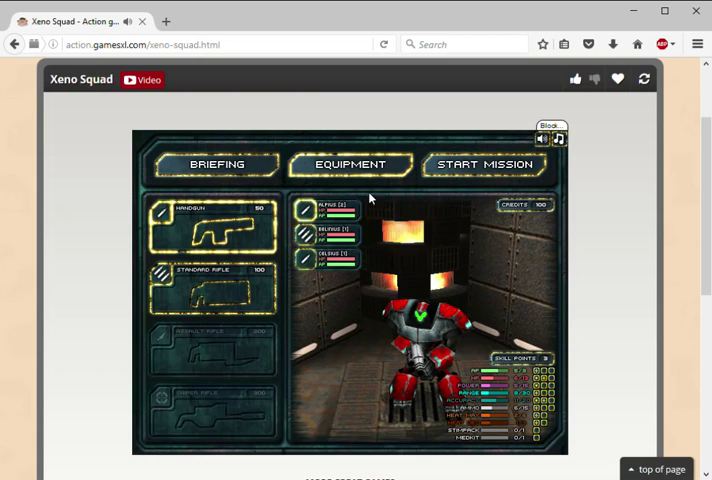
mouse_move(210, 236)
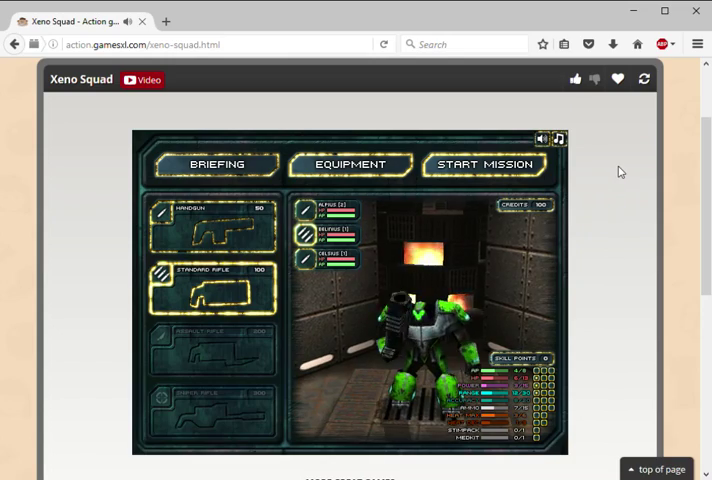
- Start the third mission on the tactical map, then answer No to the exit-to-menu prompt
left_click(484, 164)
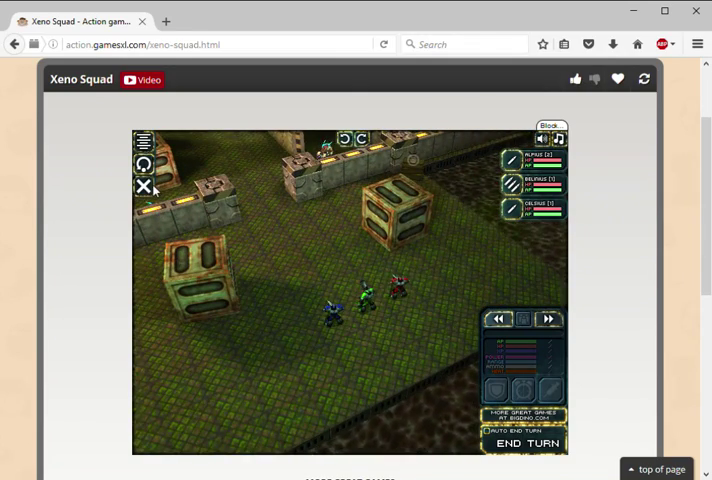
left_click(144, 188)
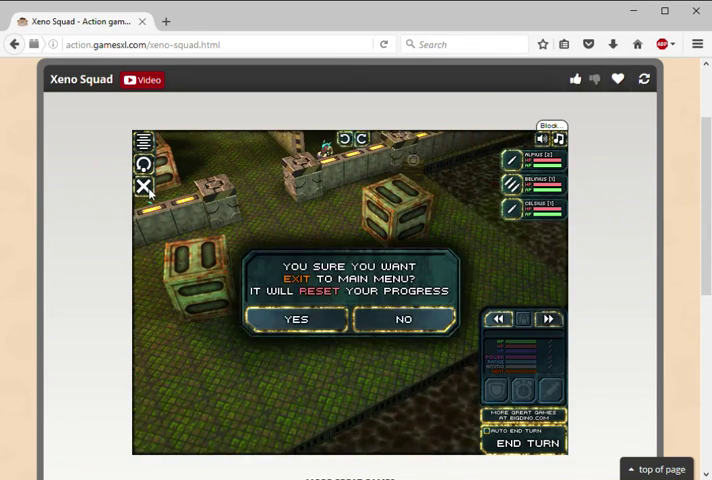
left_click(406, 318)
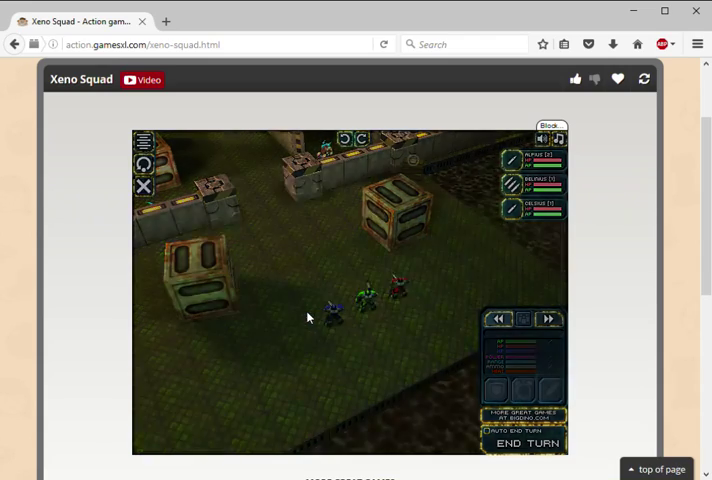